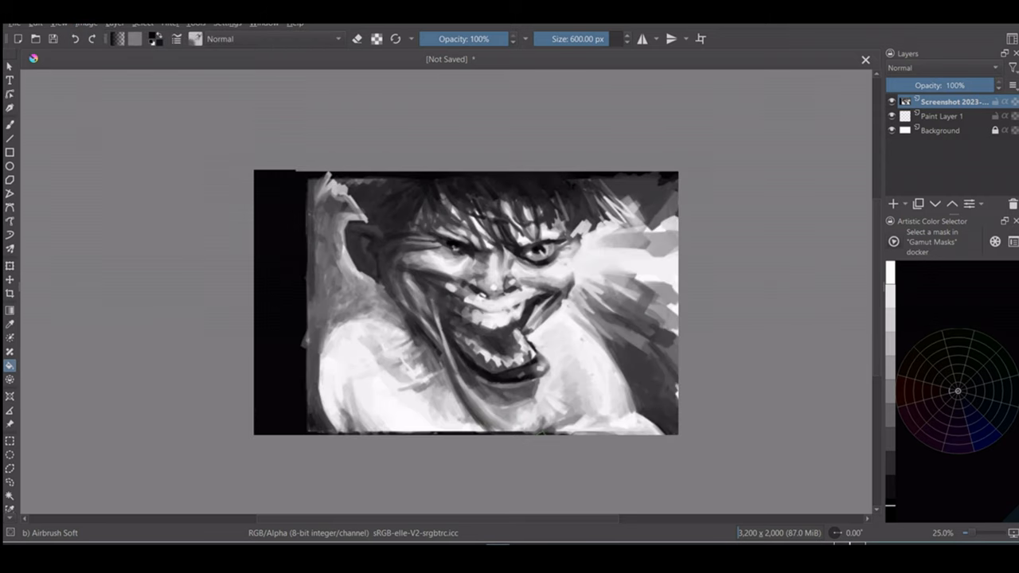
# Flip the screaming-face painting upside down via the Image menu, then flip it back upright.
pyautogui.click(86, 23)
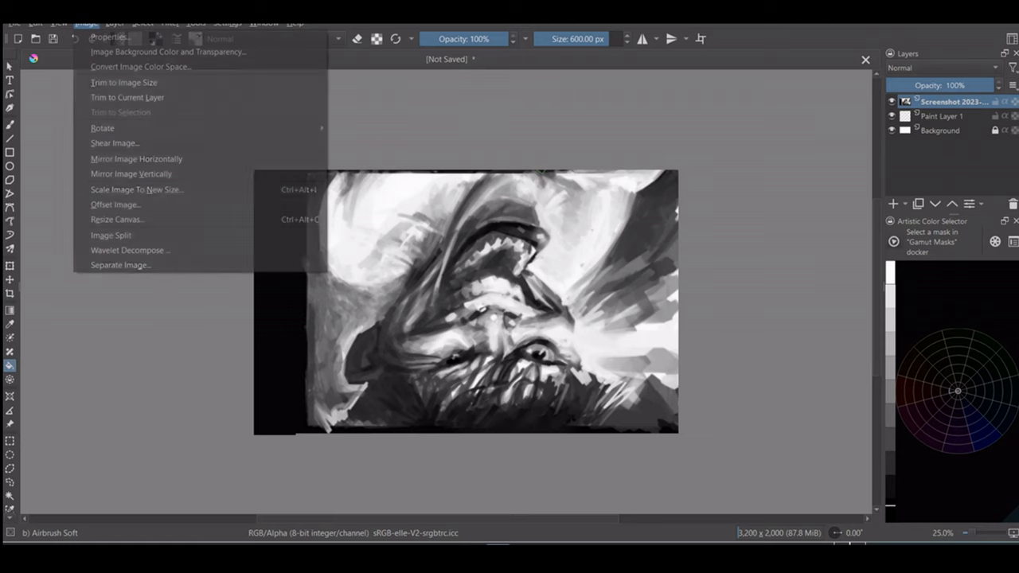
pyautogui.click(135, 158)
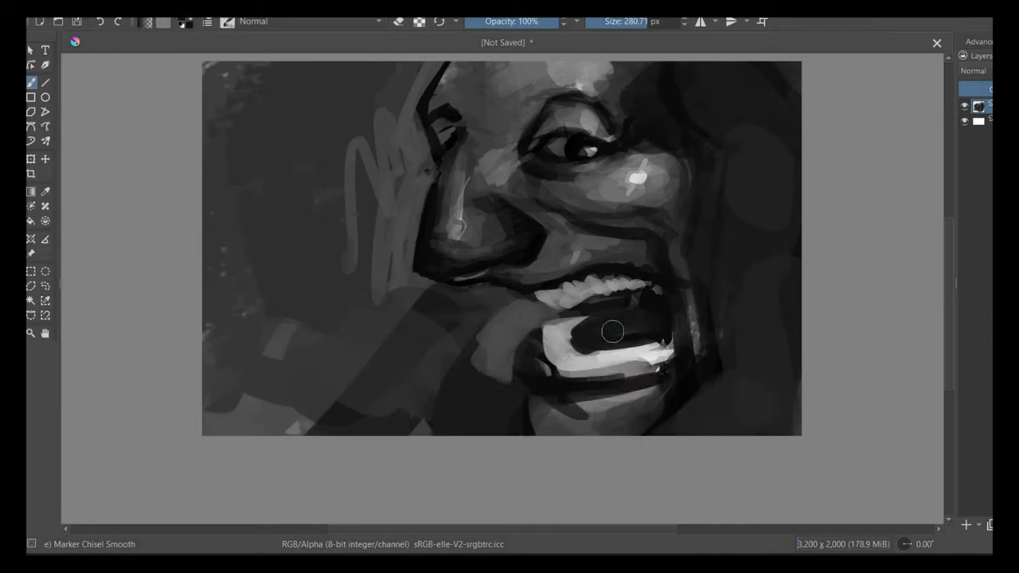
# Undo the last brush stroke on the open-mouthed man portrait.
pyautogui.press('Ctrl+Z')
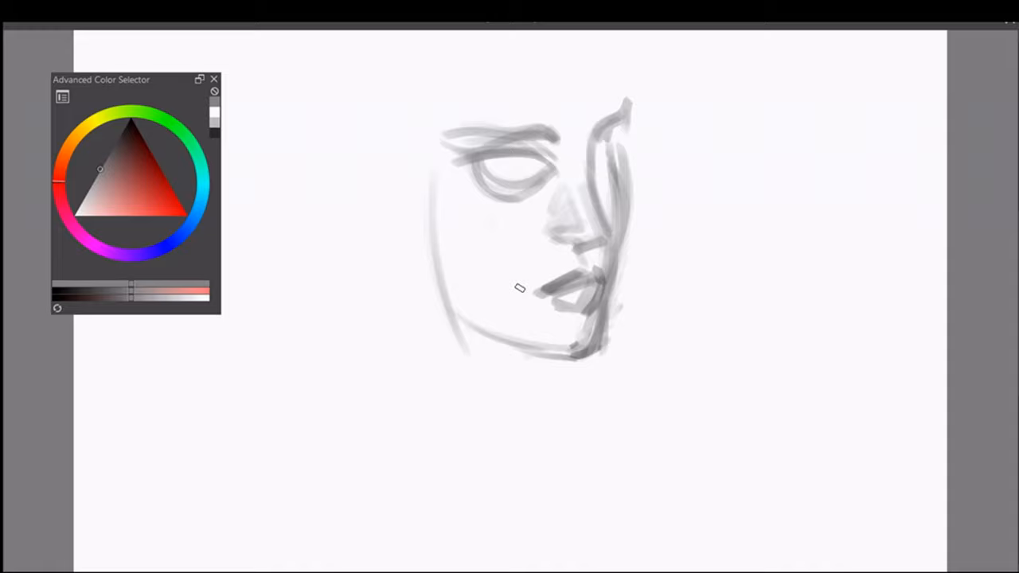
# Paint two soft grey value strokes over the woman's face near the lips and hair.
pyautogui.moveTo(517, 286); pyautogui.dragTo(430, 526)
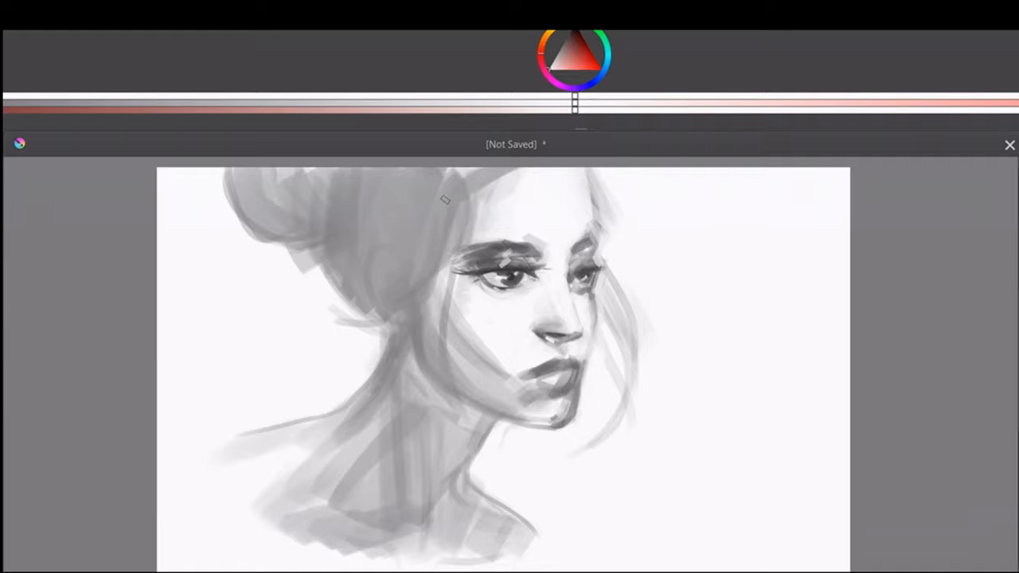
pyautogui.moveTo(446, 199); pyautogui.dragTo(613, 270)
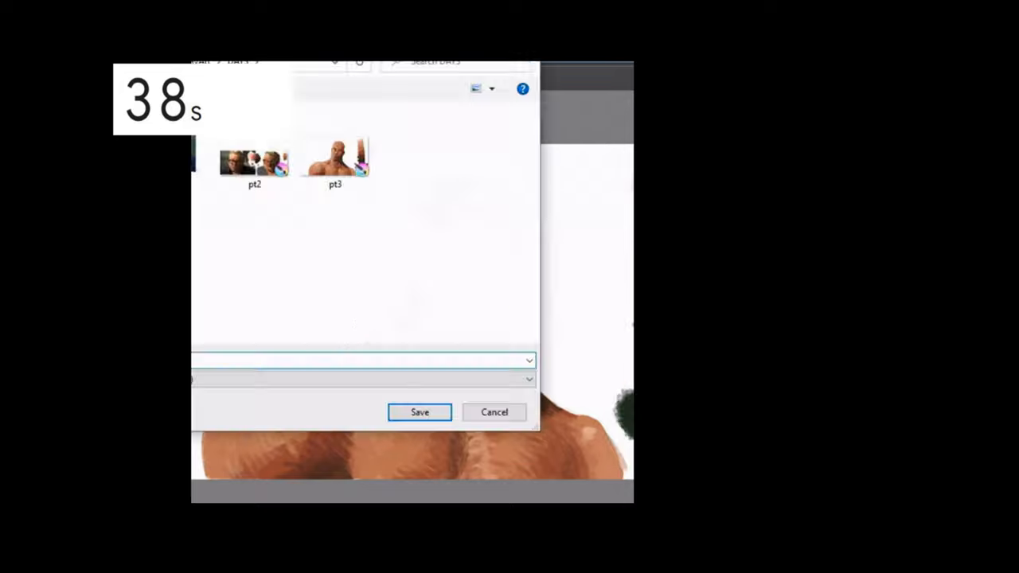
# Confirm the Save As dialog to save the painting beside the pt2 and pt3 files.
pyautogui.click(420, 412)
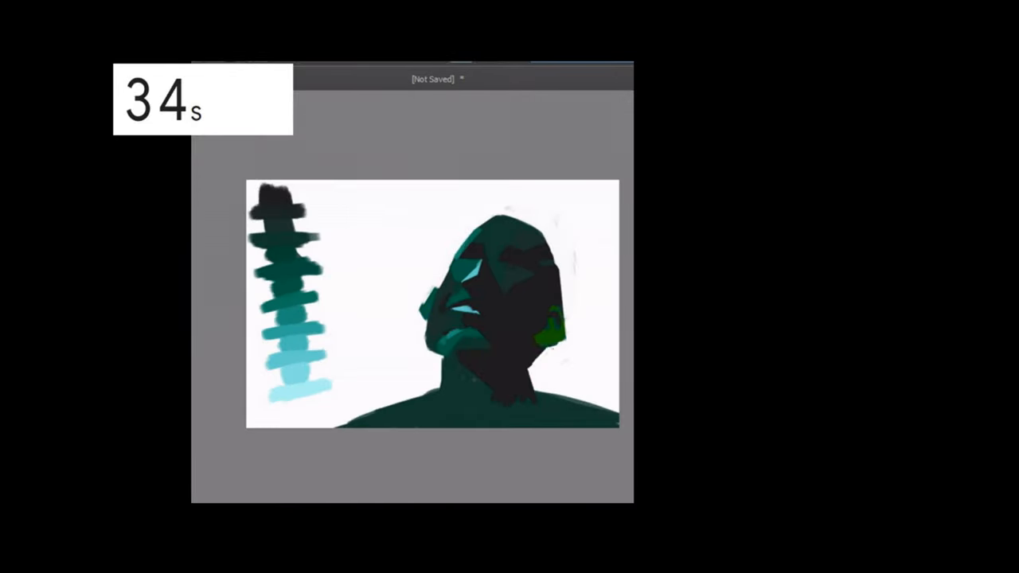